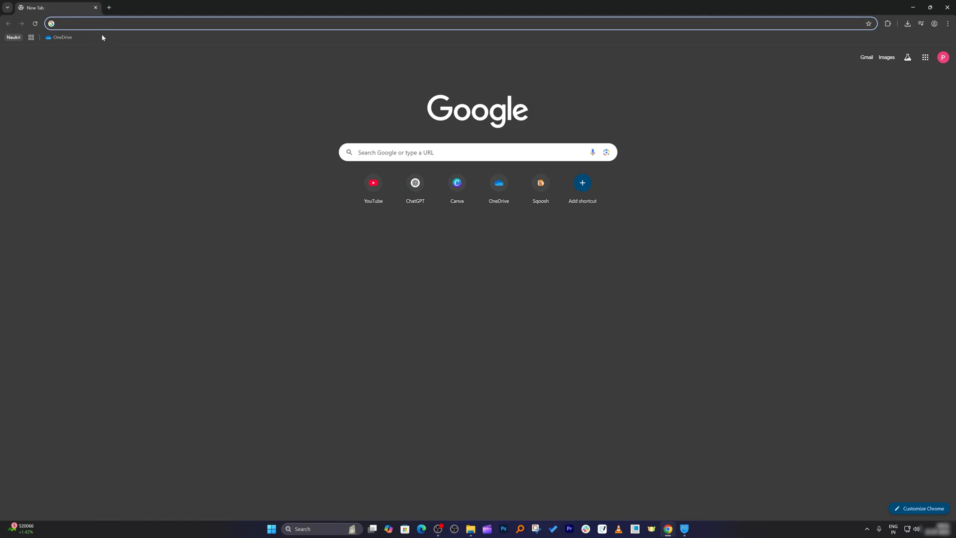
- Go to dreamina.capcut.com in a new Chrome tab
{"action": "left_click", "coordinate": [244, 23]}
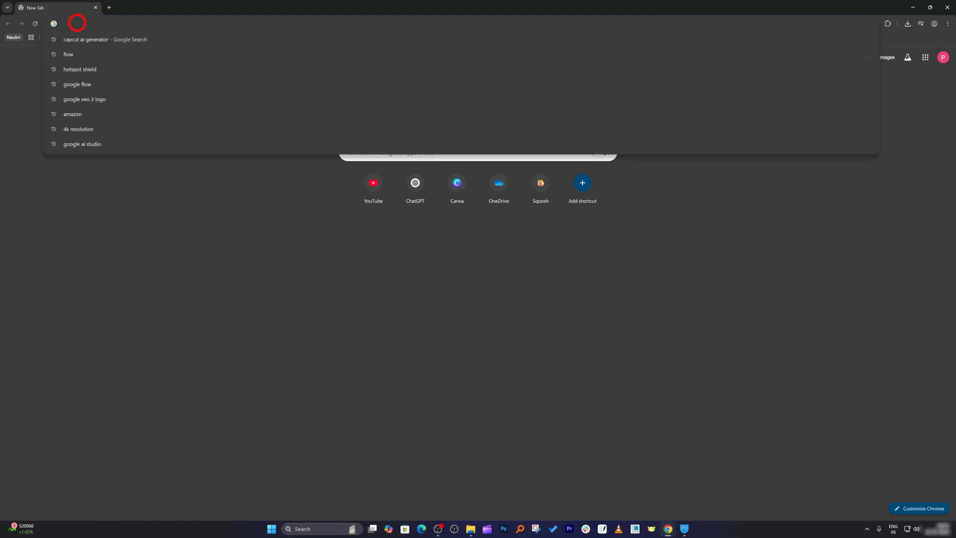
{"action": "type", "text": "dreamina.capcut.com"}
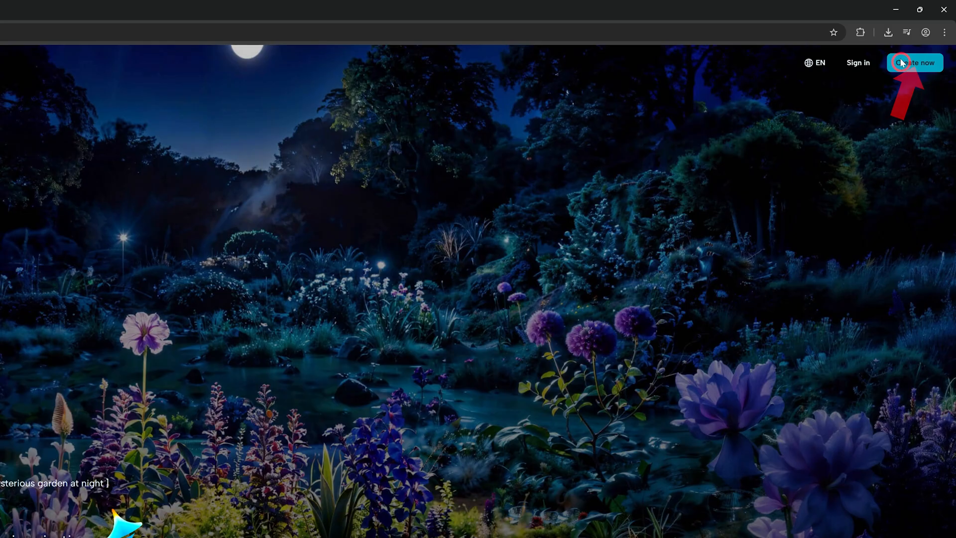
- From Create now, sign in to Dreamina with a Google account
{"action": "left_click", "coordinate": [914, 62]}
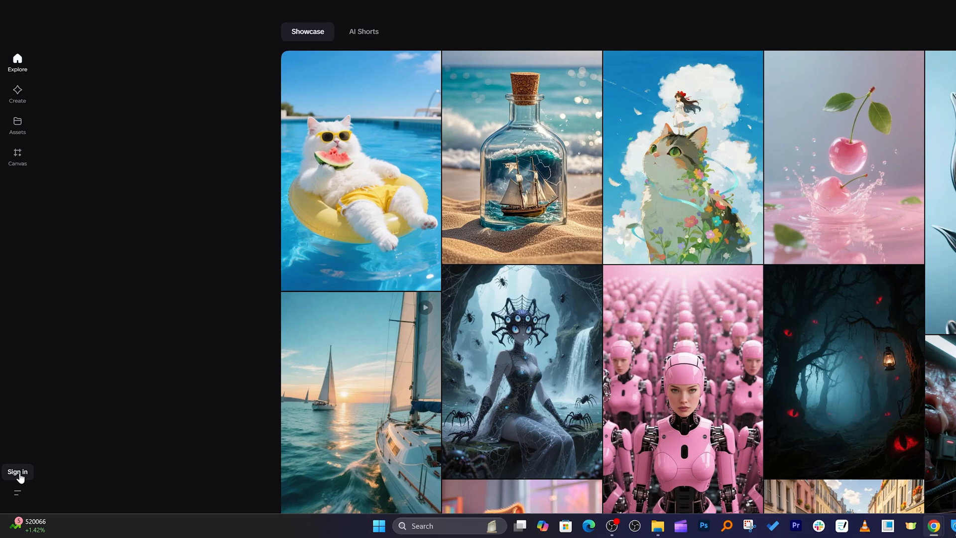
{"action": "left_click", "coordinate": [17, 472]}
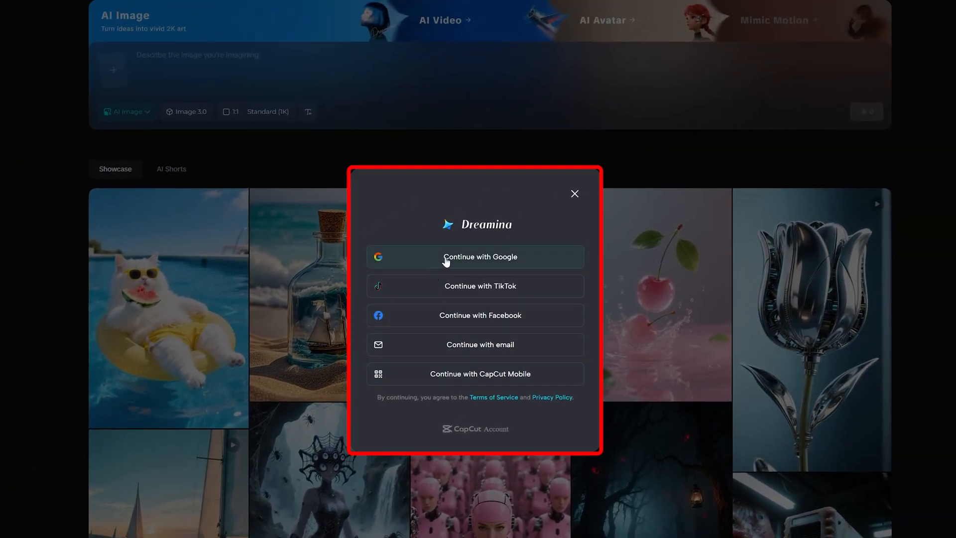
{"action": "left_click", "coordinate": [479, 256]}
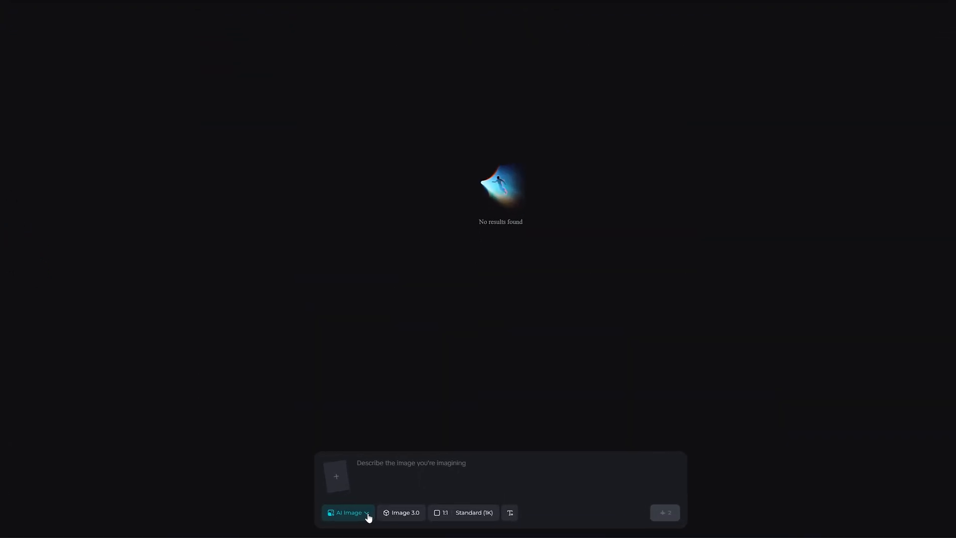
- Switch to AI Video and attach the news anchor PNG as reference image
{"action": "left_click", "coordinate": [348, 512]}
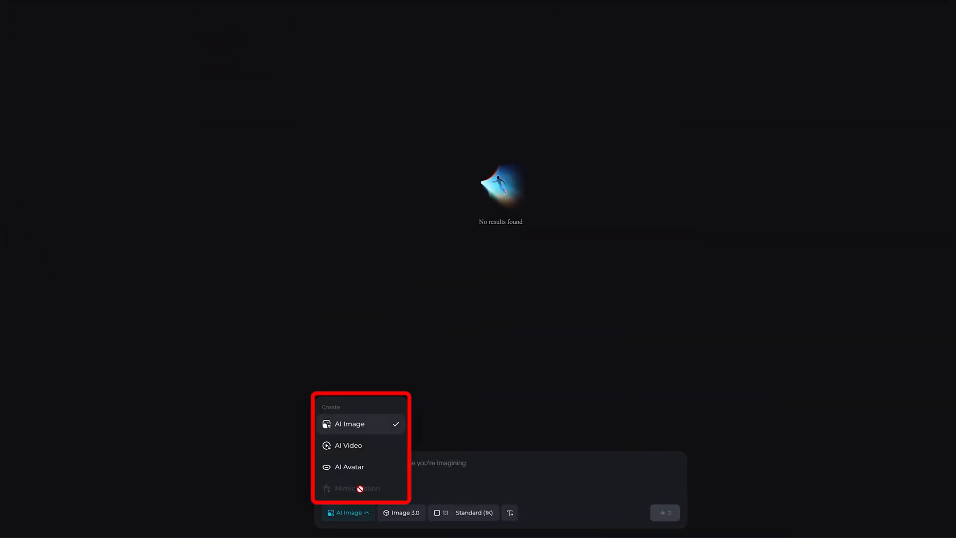
{"action": "mouse_move", "coordinate": [377, 450]}
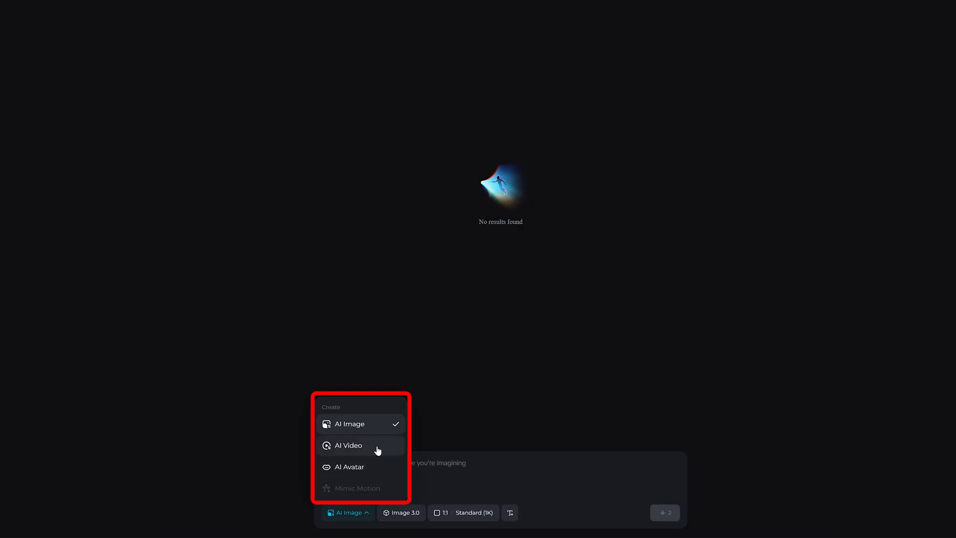
{"action": "mouse_move", "coordinate": [372, 472]}
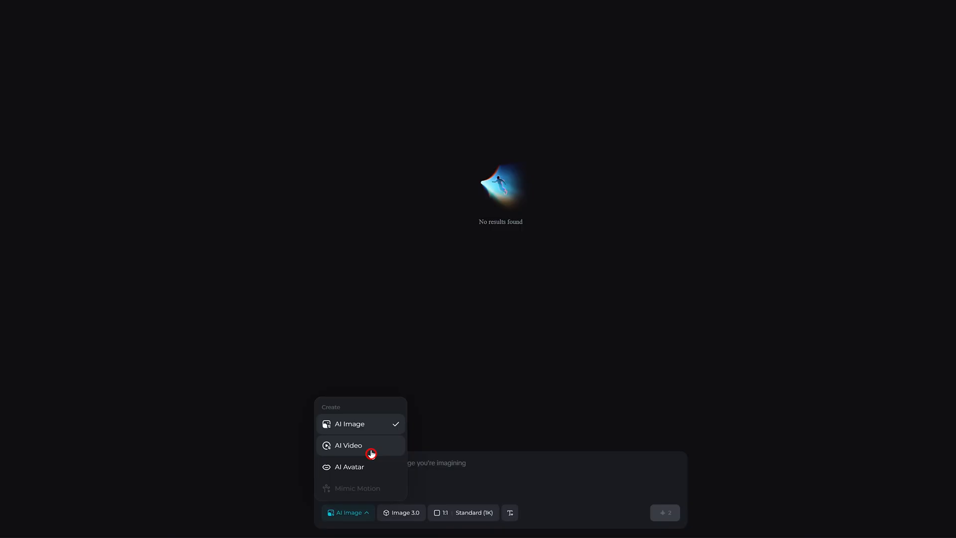
{"action": "left_click", "coordinate": [348, 445]}
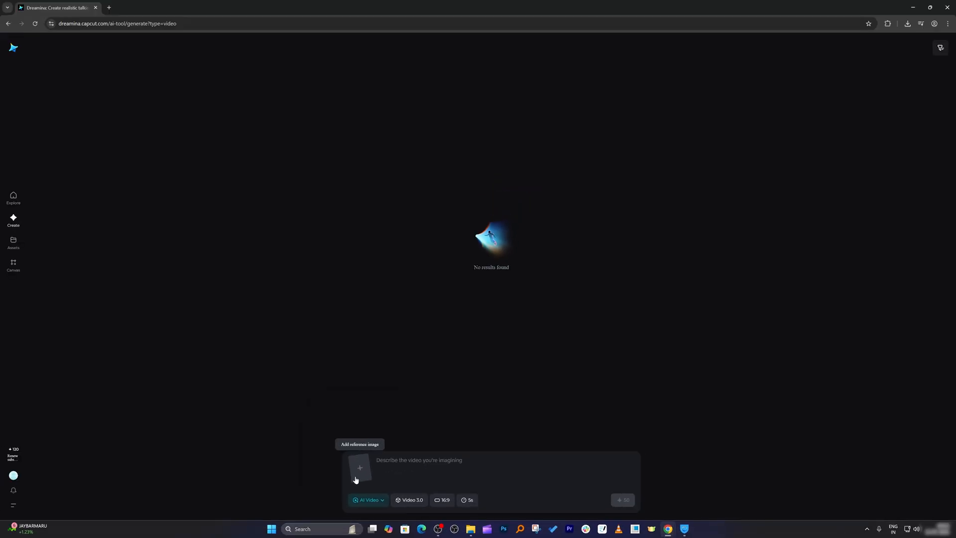
{"action": "left_click", "coordinate": [359, 468]}
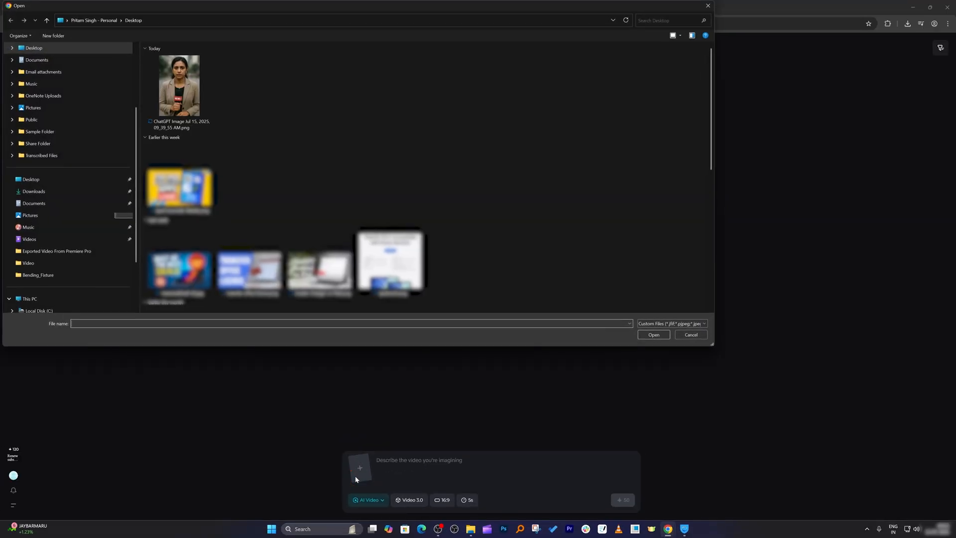
{"action": "left_click", "coordinate": [179, 85]}
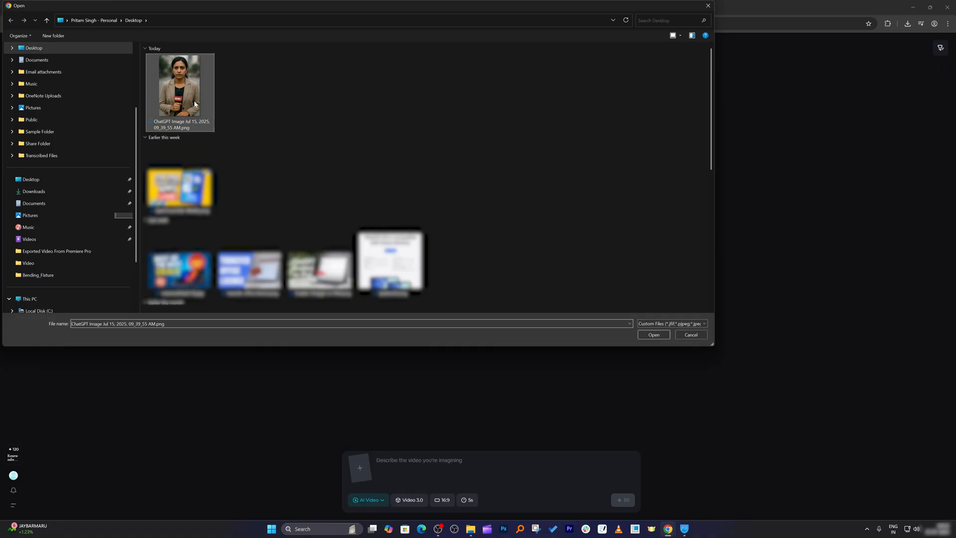
{"action": "left_click", "coordinate": [652, 334]}
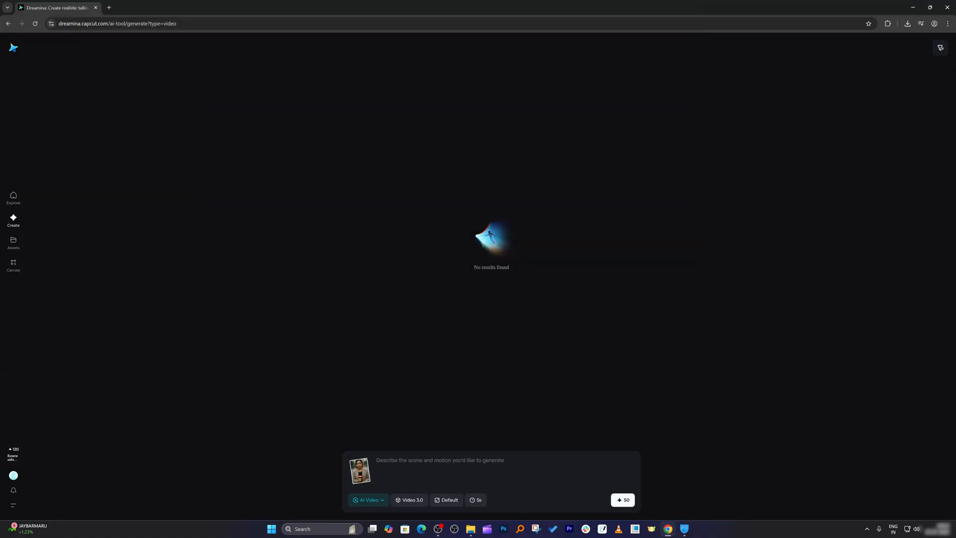
{"action": "mouse_move", "coordinate": [475, 454]}
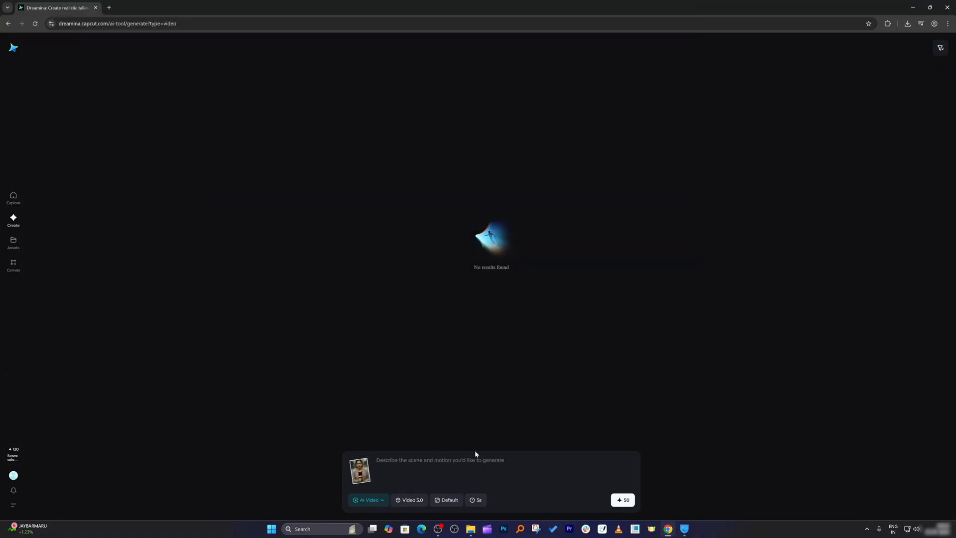
{"action": "mouse_move", "coordinate": [105, 111]}
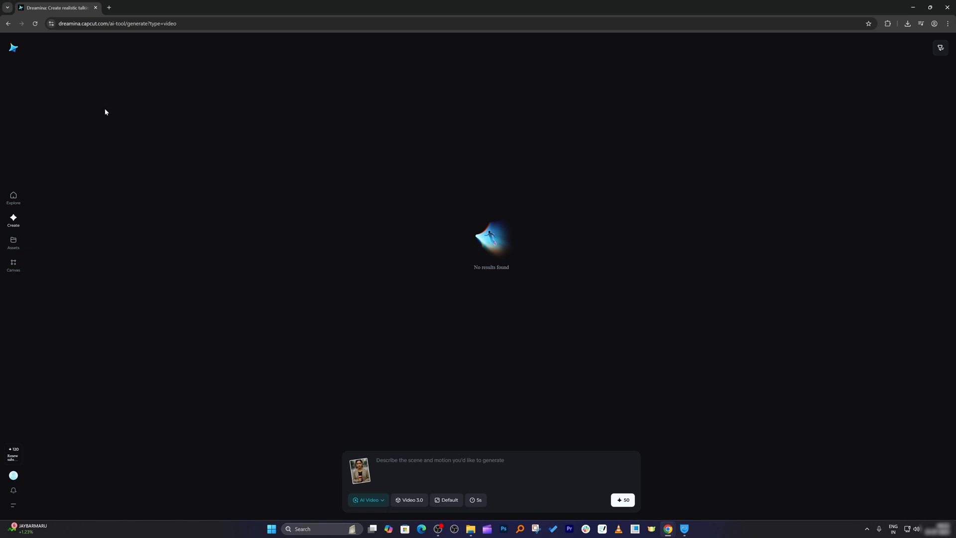
{"action": "mouse_move", "coordinate": [114, 8]}
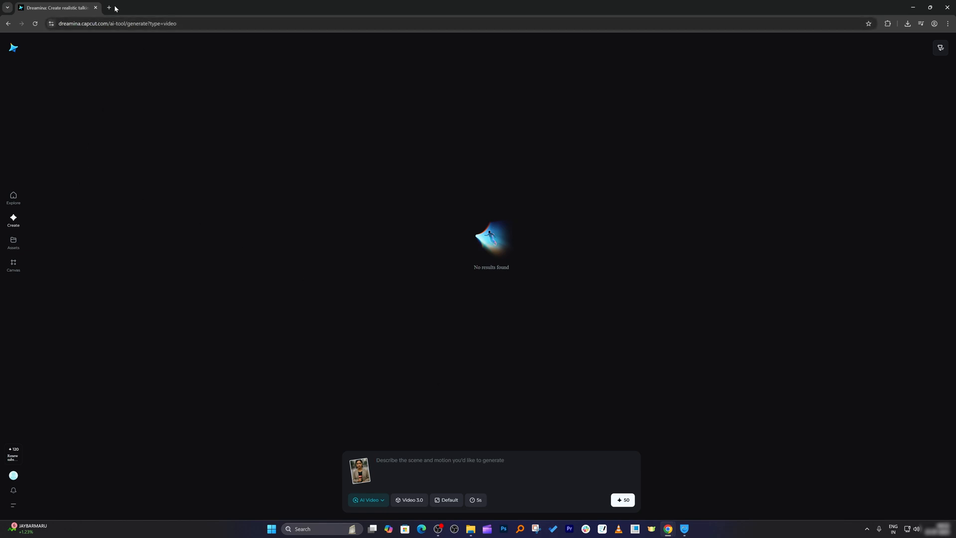
{"action": "mouse_move", "coordinate": [108, 7]}
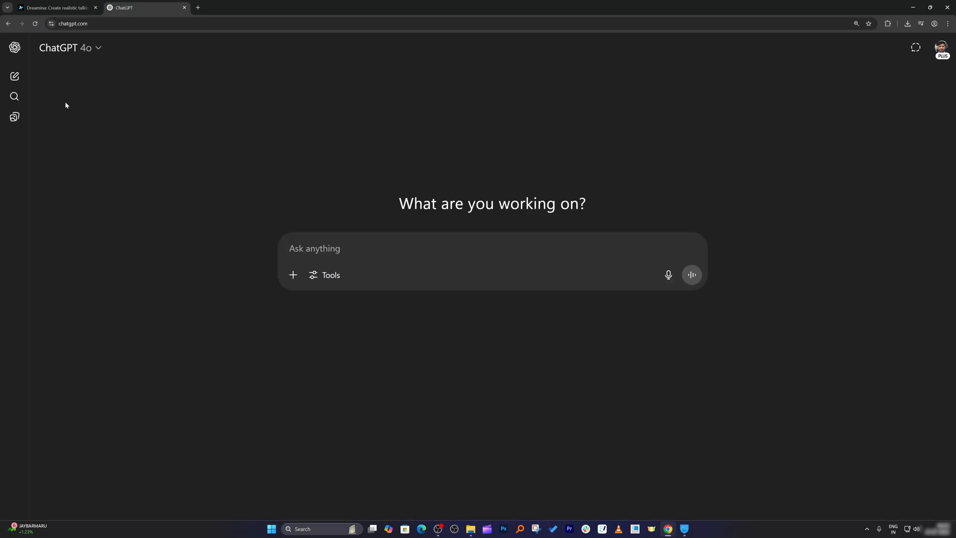
- Dictate and send a request for a news editor's viewer-welcome script
{"action": "left_click", "coordinate": [668, 275]}
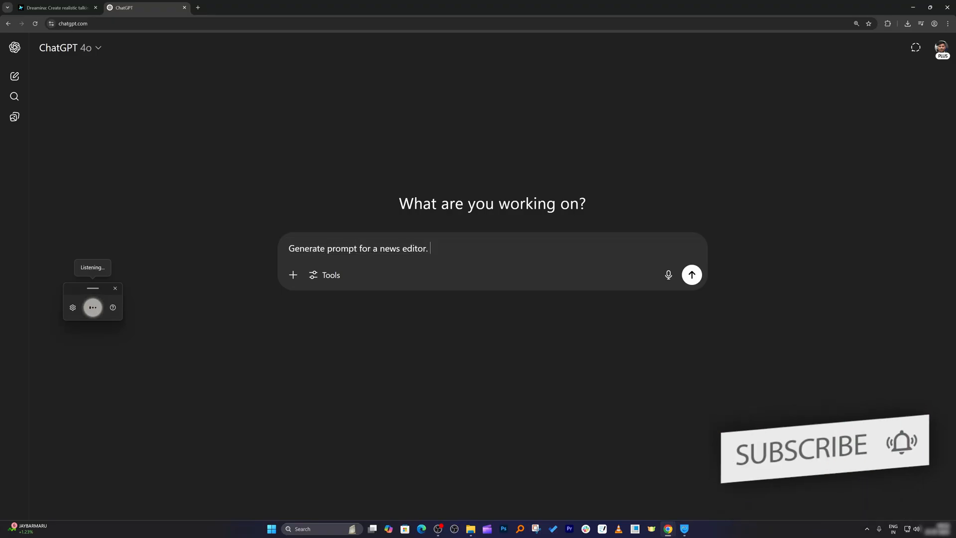
{"action": "type", "text": "That needs to welcome my viewers and need to introduce"}
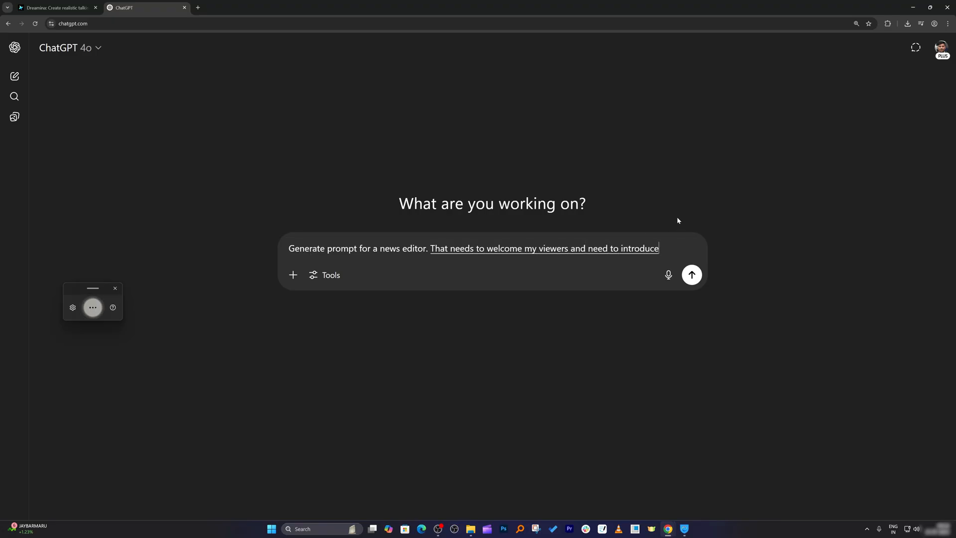
{"action": "type", "text": "this capability I need to ask them to, you know, see this video"}
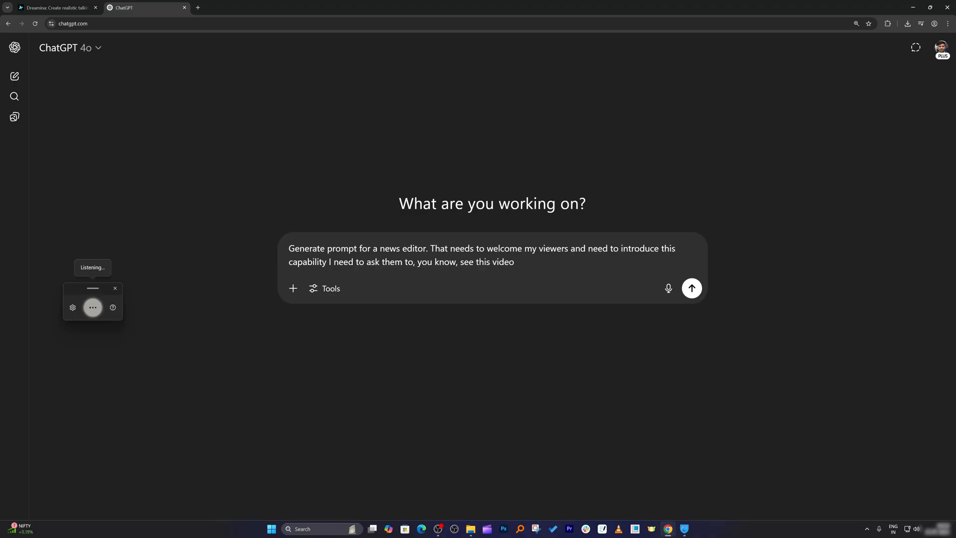
{"action": "type", "text": "Such that they can also create similar thing"}
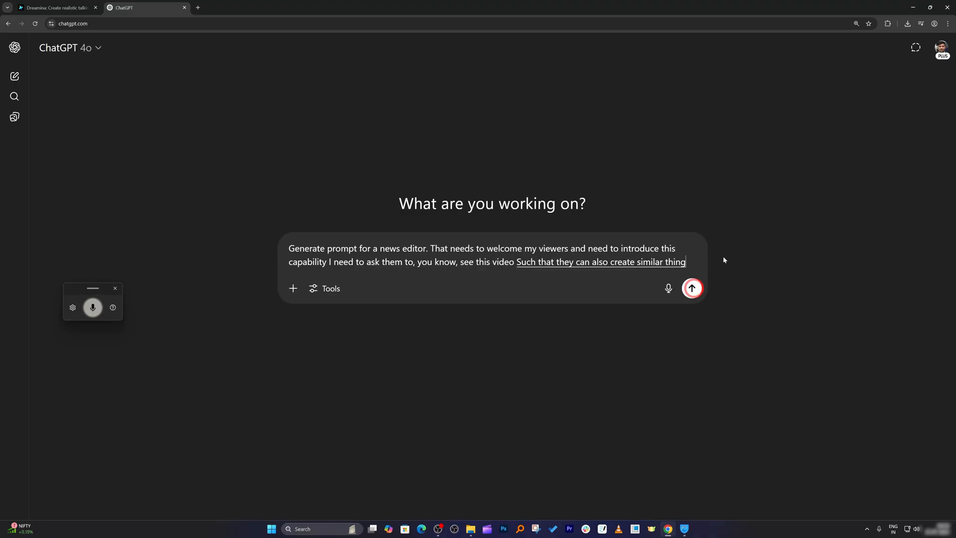
{"action": "left_click", "coordinate": [692, 287]}
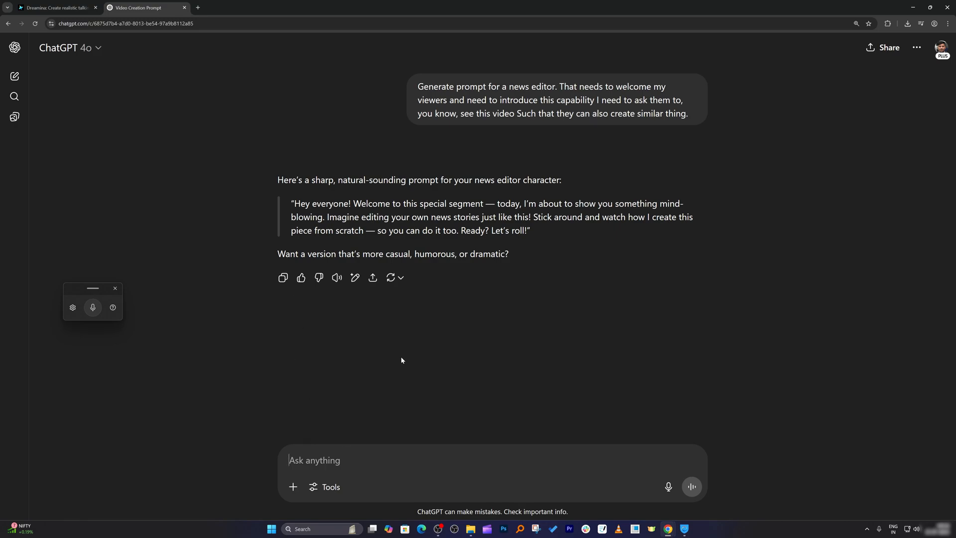
{"action": "mouse_move", "coordinate": [436, 375]}
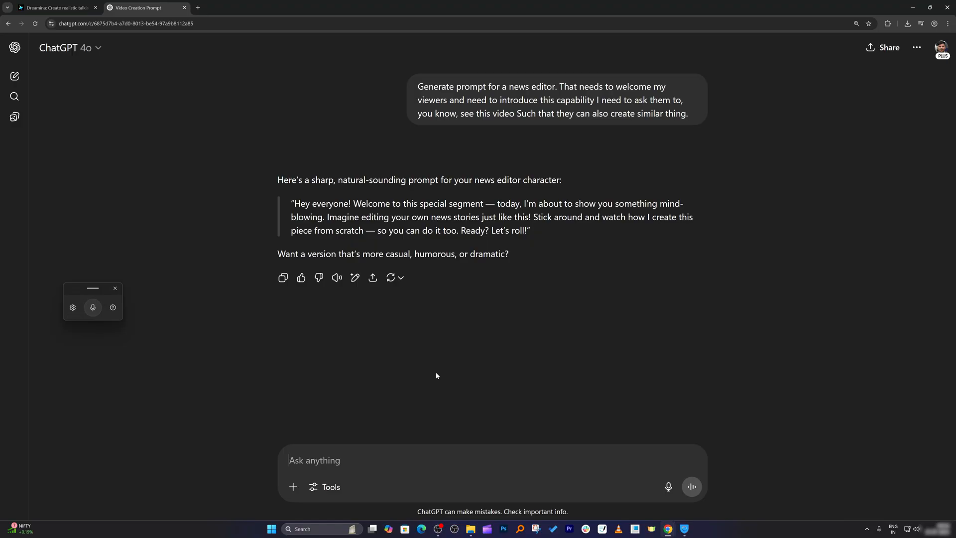
- Ask ChatGPT to research Dreamina by CapCut and write a video prompt
{"action": "left_click", "coordinate": [92, 307]}
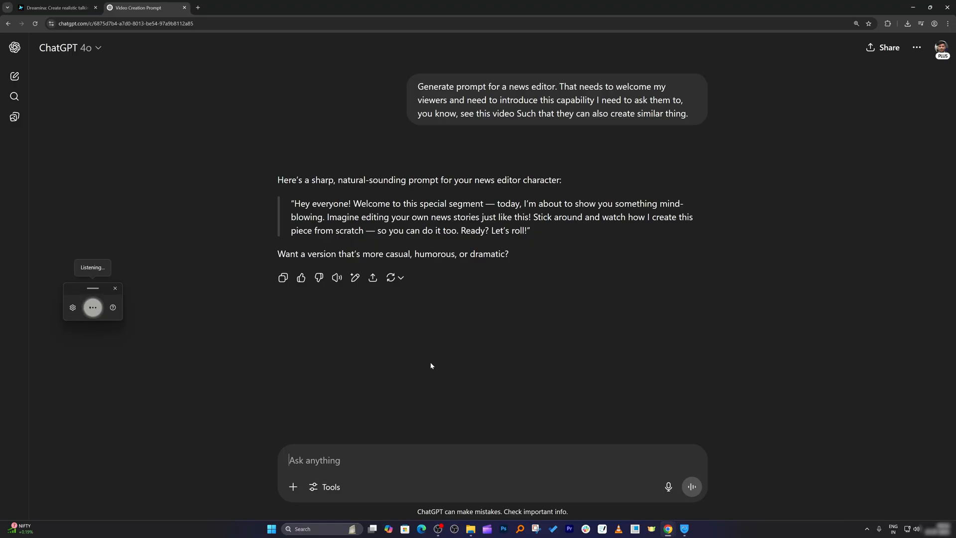
{"action": "type", "text": "So the prompt that I need it for Dreamnea"}
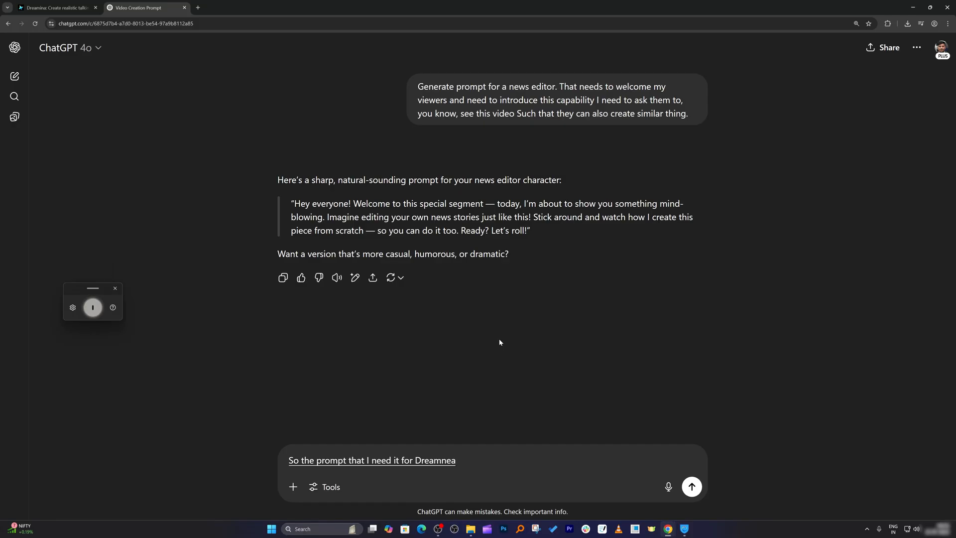
{"action": "type", "text": "u, which is video generator, text to video generator"}
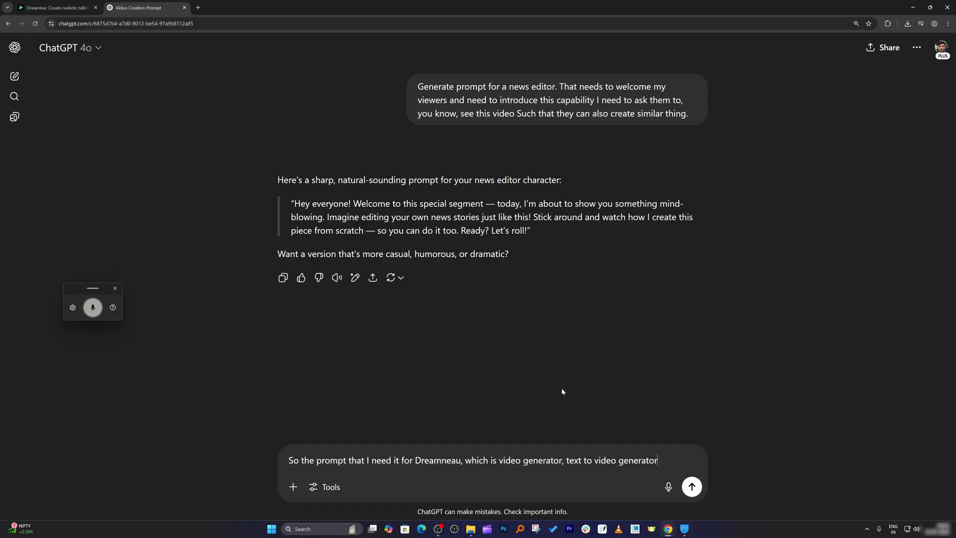
{"action": "type", "text": "From cap cut."}
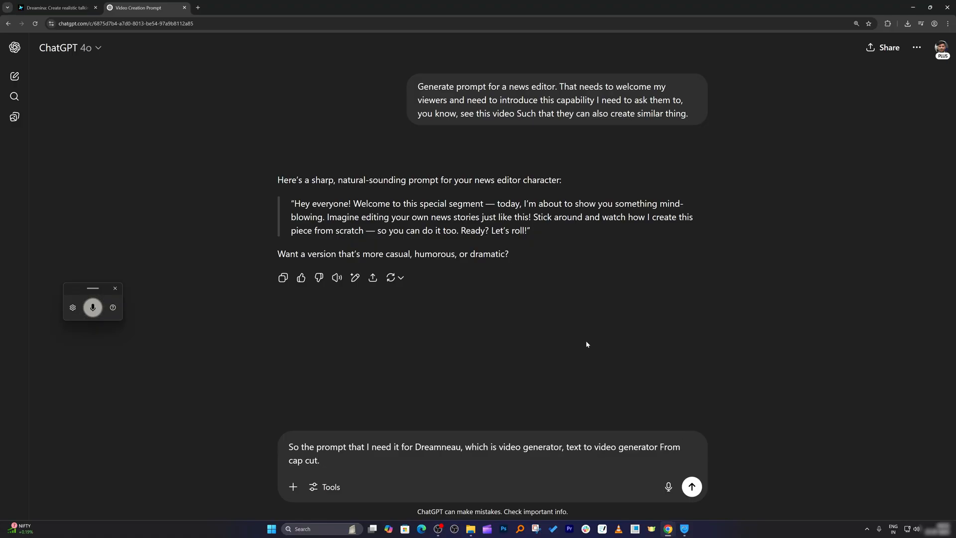
{"action": "type", "text": "So you may require to do"}
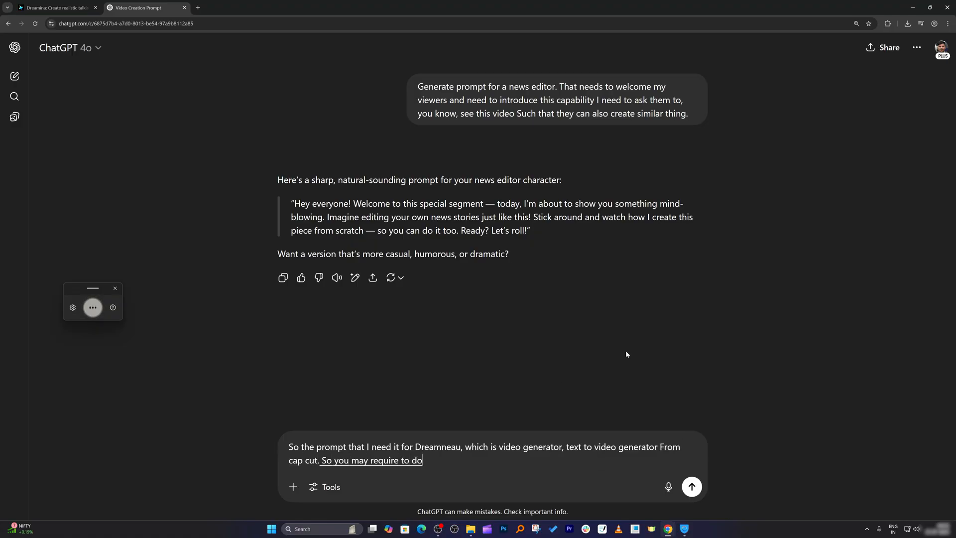
{"action": "type", "text": "some Internet research and then come up with"}
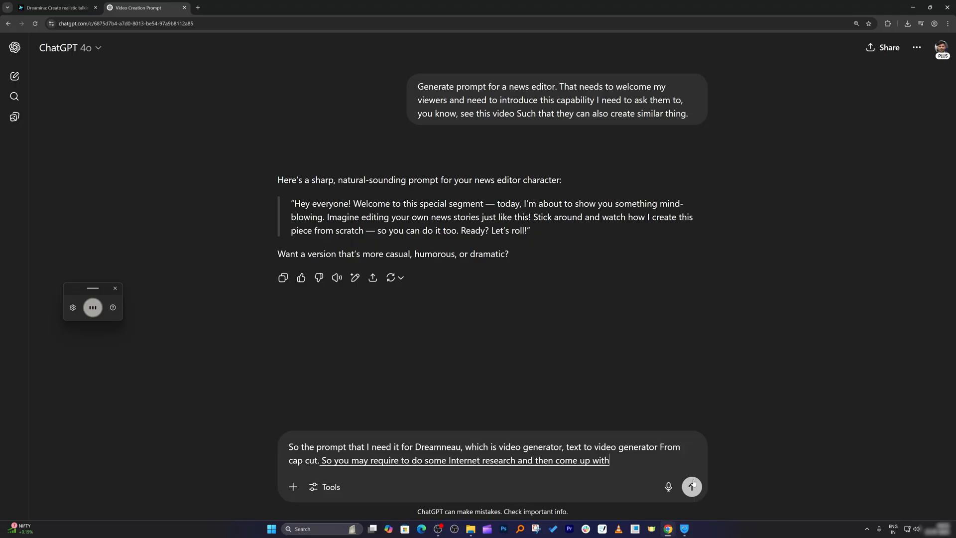
{"action": "left_click", "coordinate": [692, 485]}
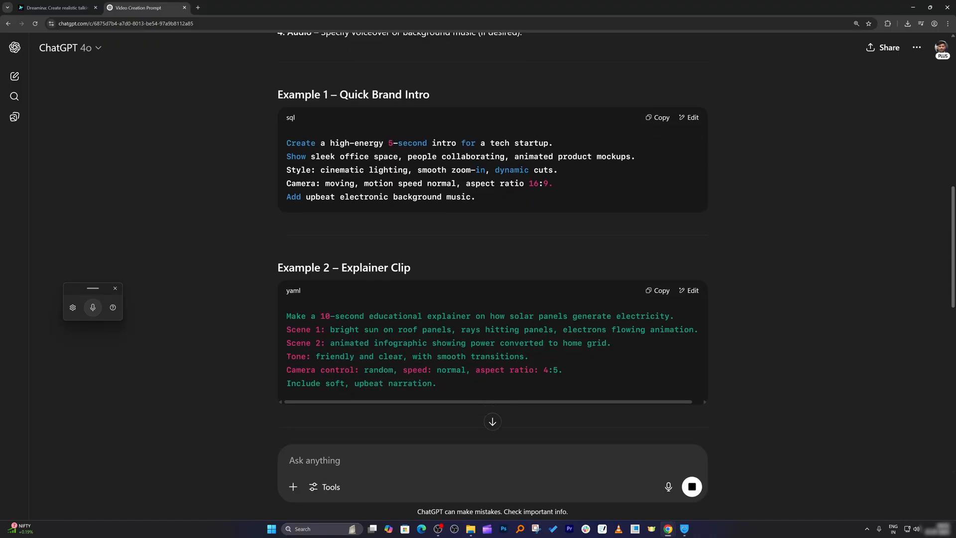
- Request a version using the chosen reference image, then copy the Dreamina welcome prompt
{"action": "scroll", "scroll_direction": "down", "scroll_amount": 3}
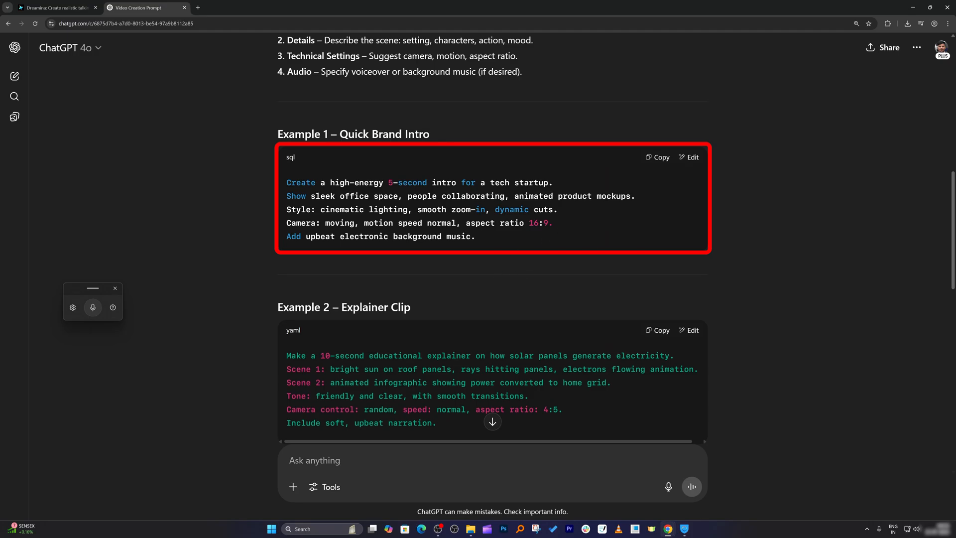
{"action": "scroll", "scroll_direction": "down", "scroll_amount": 3}
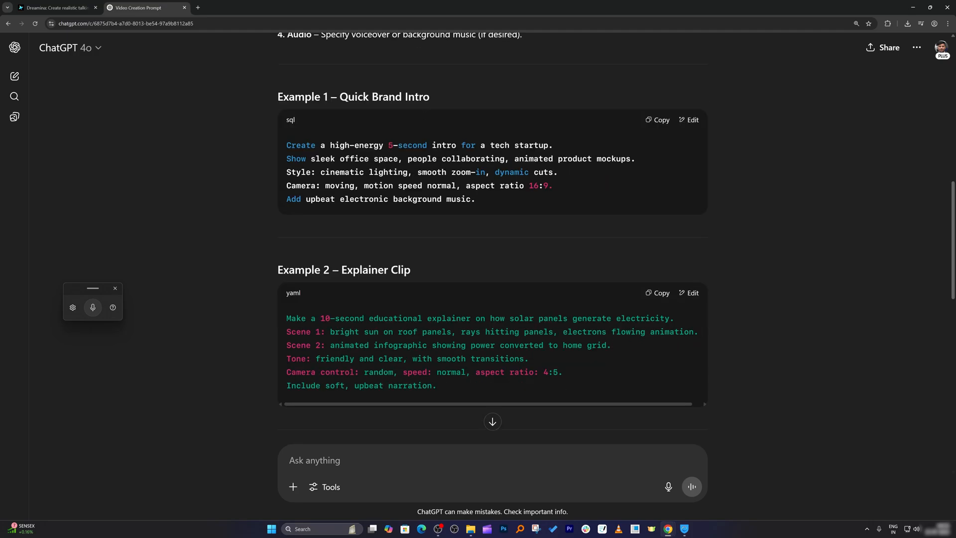
{"action": "scroll", "scroll_direction": "down", "scroll_amount": 3}
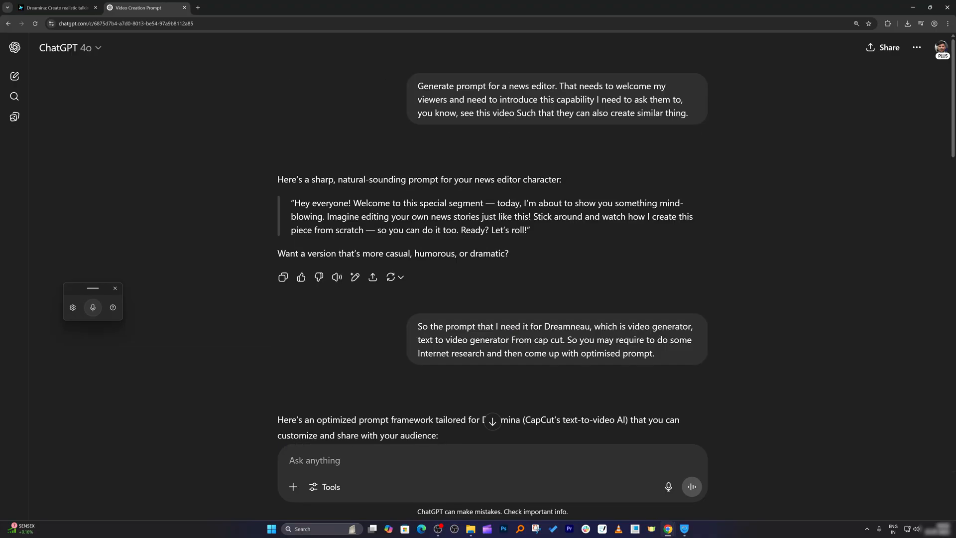
{"action": "type", "text": "i want prompt where the"}
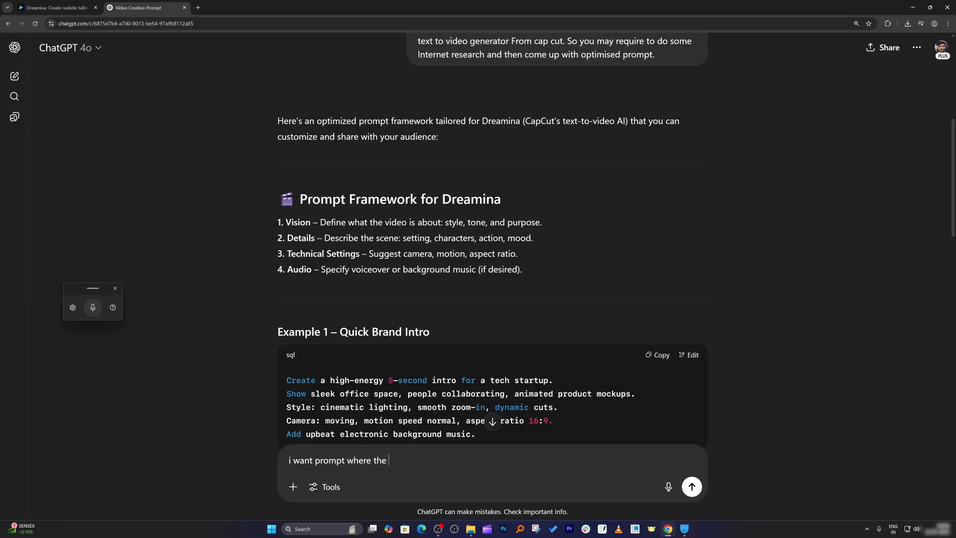
{"action": "type", "text": "choosen re"}
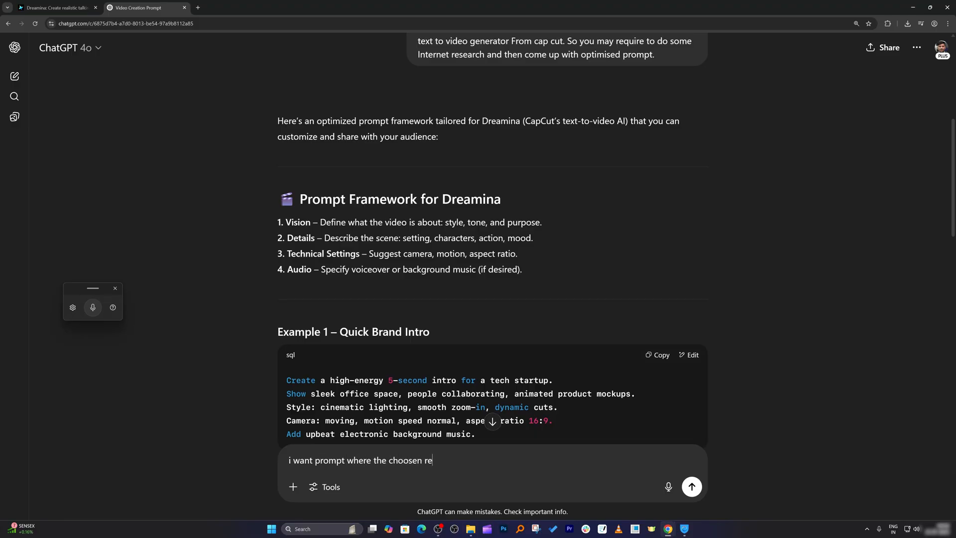
{"action": "type", "text": "frenc e image can do th"}
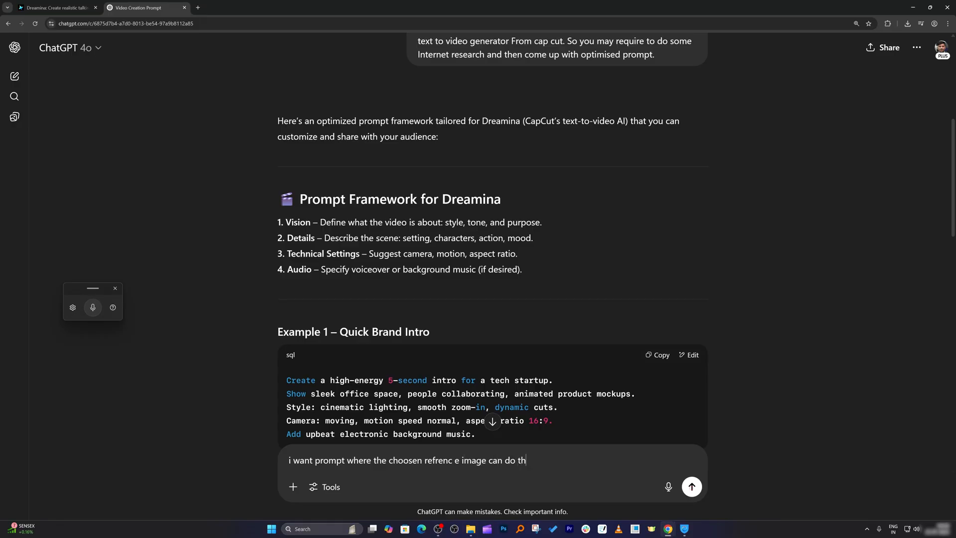
{"action": "left_click", "coordinate": [691, 486]}
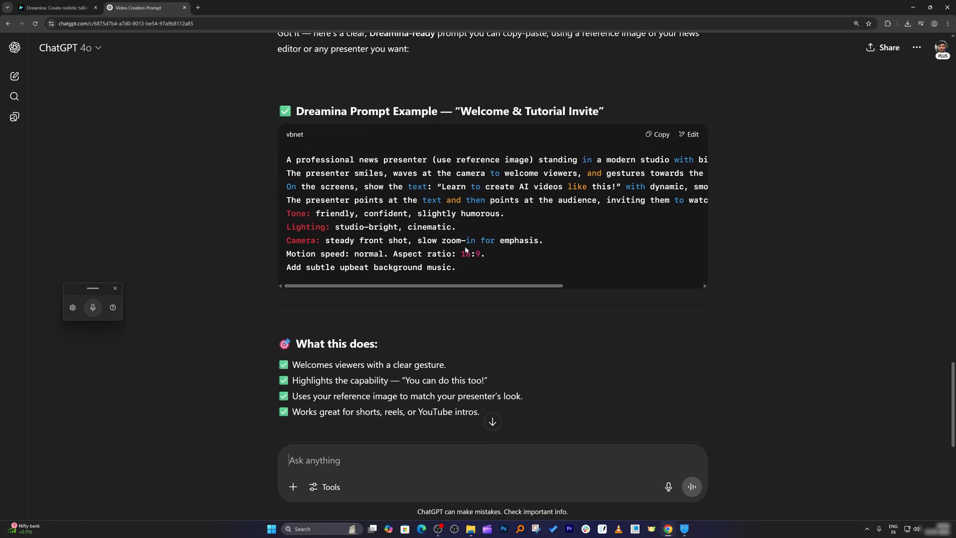
{"action": "left_click", "coordinate": [657, 134]}
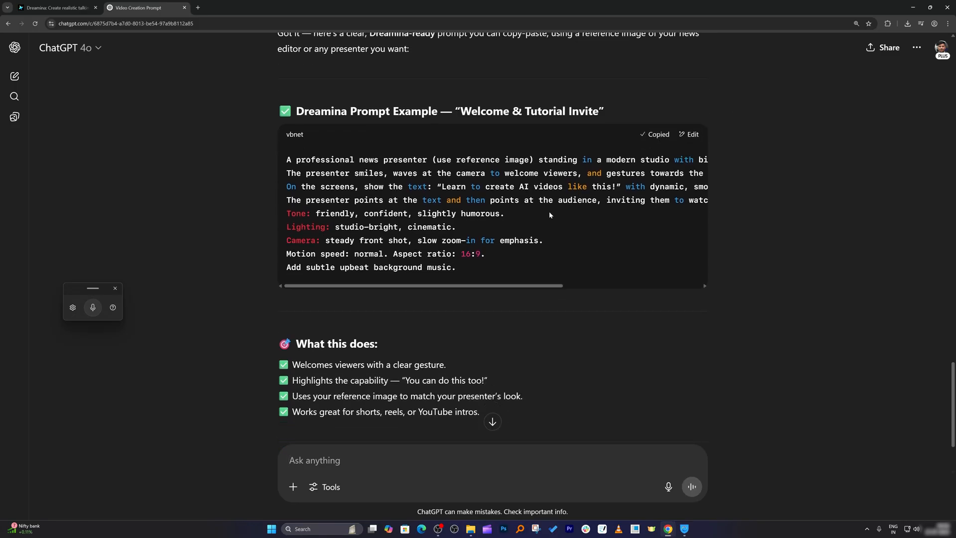
{"action": "left_click_drag", "start_coordinate": [369, 226], "coordinate": [429, 226]}
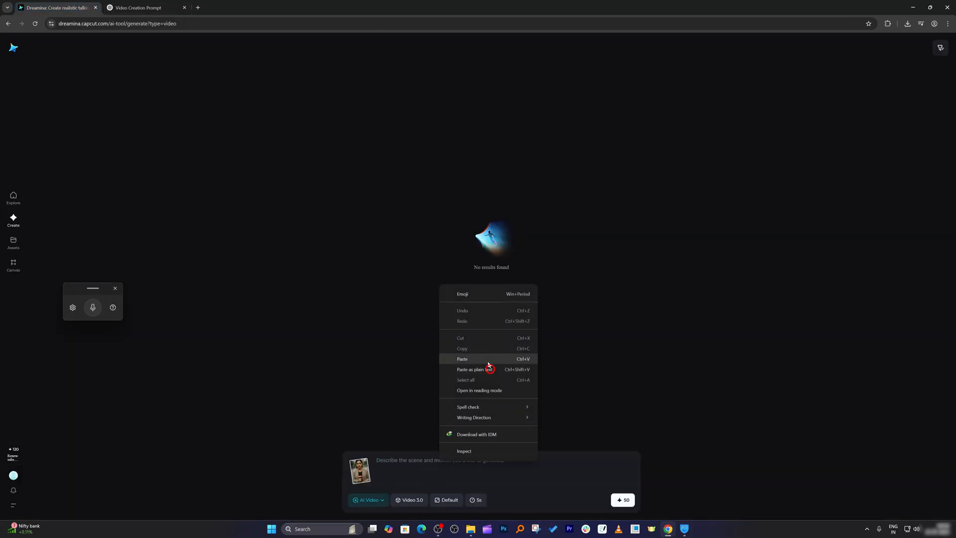
- Paste the welcome prompt, keeping Video 3.0 at 5 seconds, then return to ChatGPT
{"action": "left_click", "coordinate": [462, 358]}
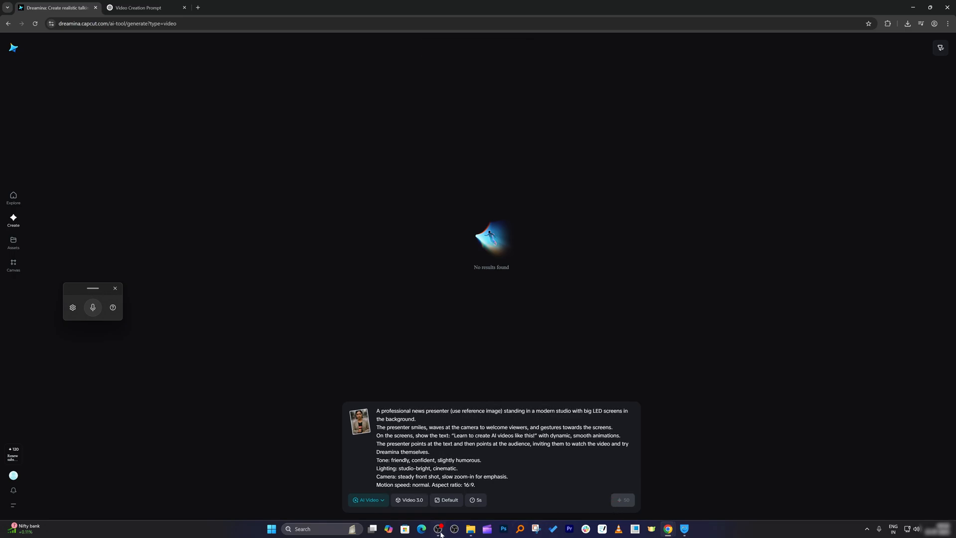
{"action": "left_click", "coordinate": [409, 500]}
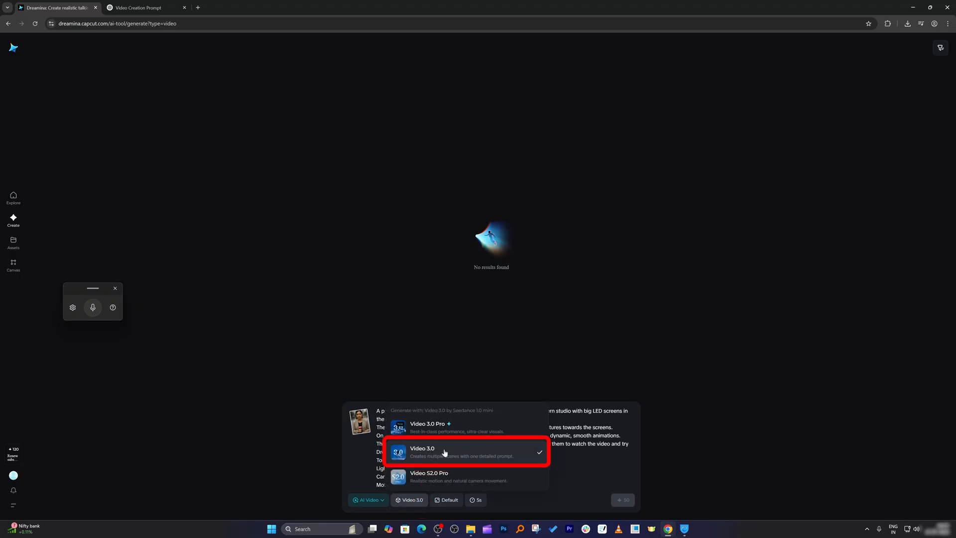
{"action": "left_click", "coordinate": [448, 499]}
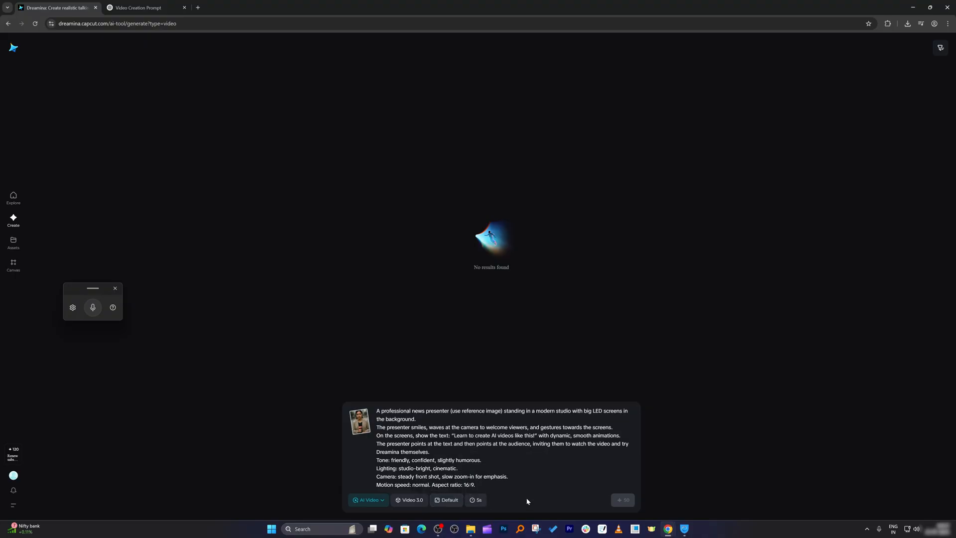
{"action": "left_click", "coordinate": [477, 500]}
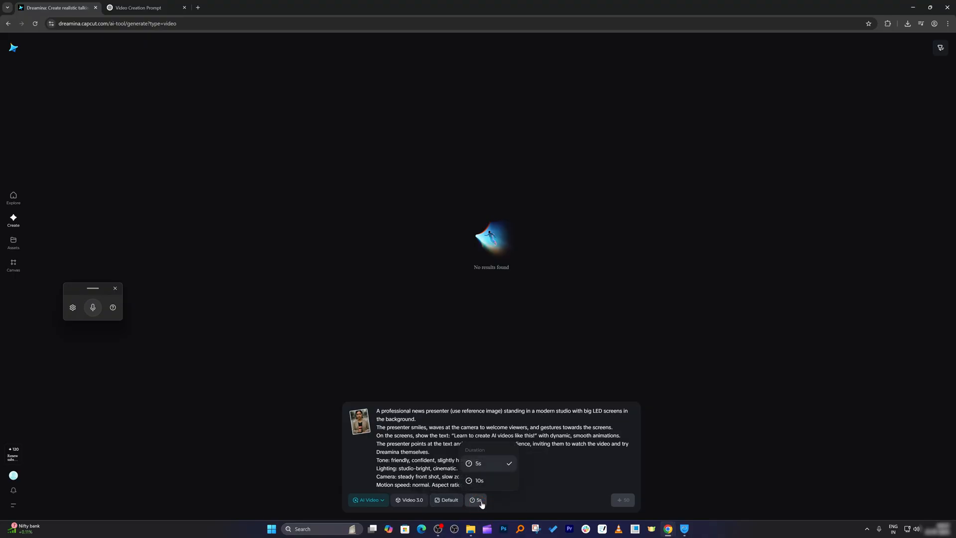
{"action": "left_click", "coordinate": [479, 480]}
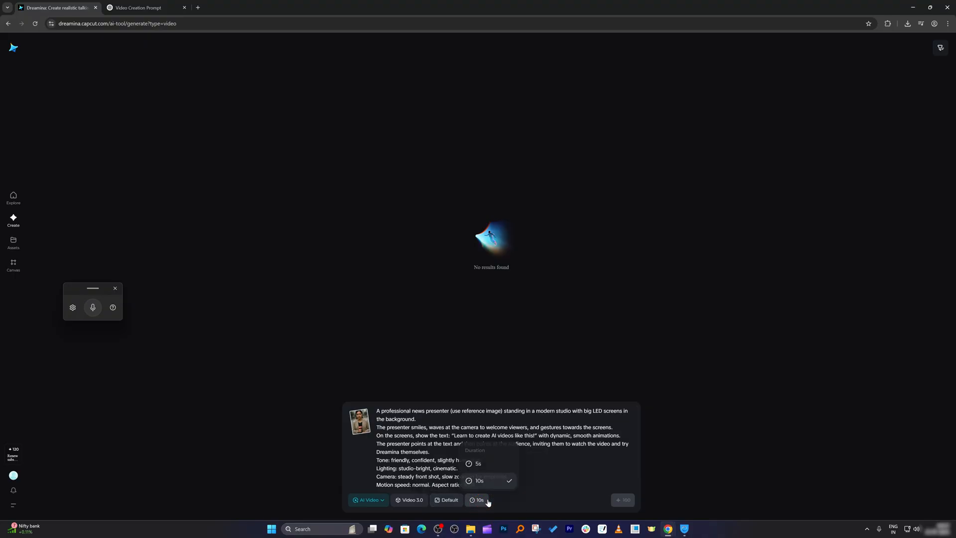
{"action": "left_click", "coordinate": [478, 463]}
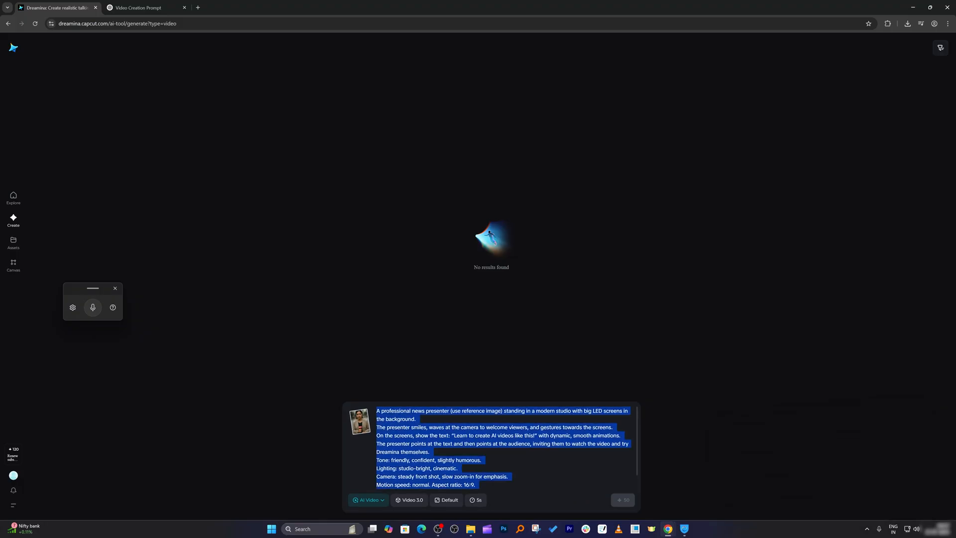
{"action": "left_click", "coordinate": [136, 7]}
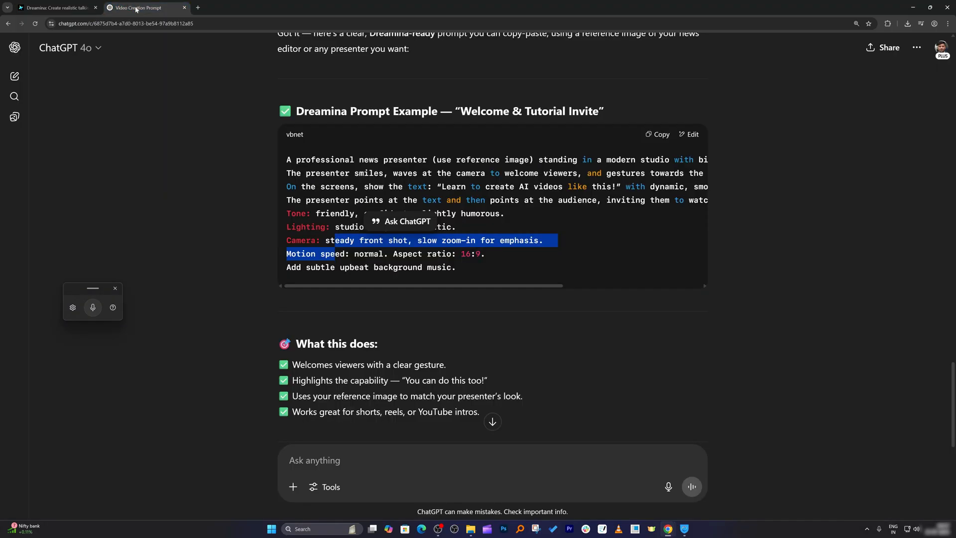
- Tell ChatGPT the Dreamina prompt limit is 500 characters
{"action": "left_click", "coordinate": [92, 307]}
{"action": "type", "text": "The limit of"}
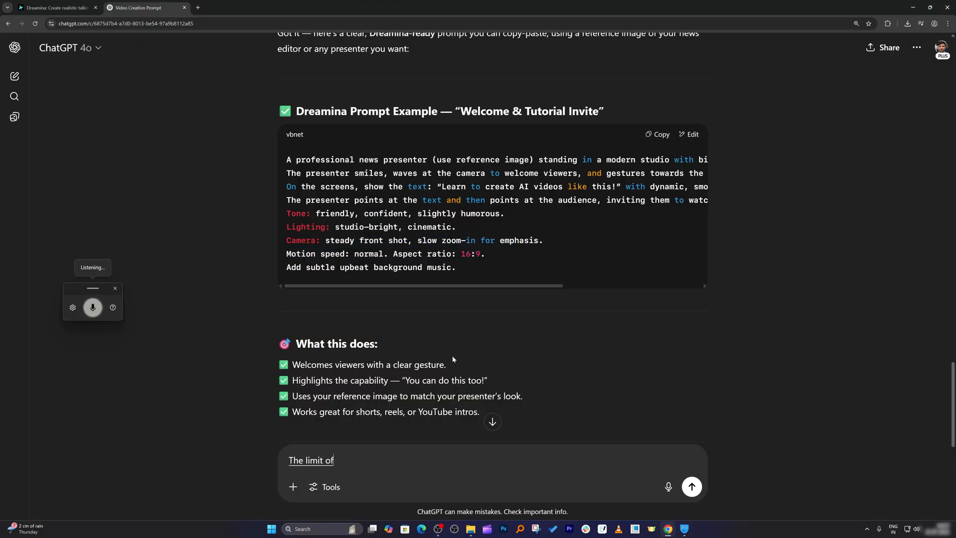
{"action": "type", "text": "prompt is five hundred characters"}
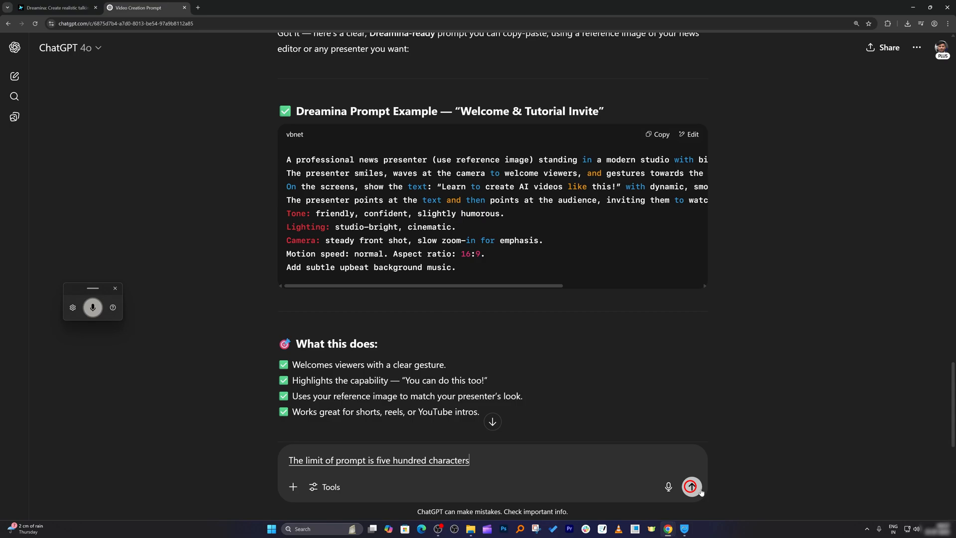
{"action": "left_click", "coordinate": [690, 486]}
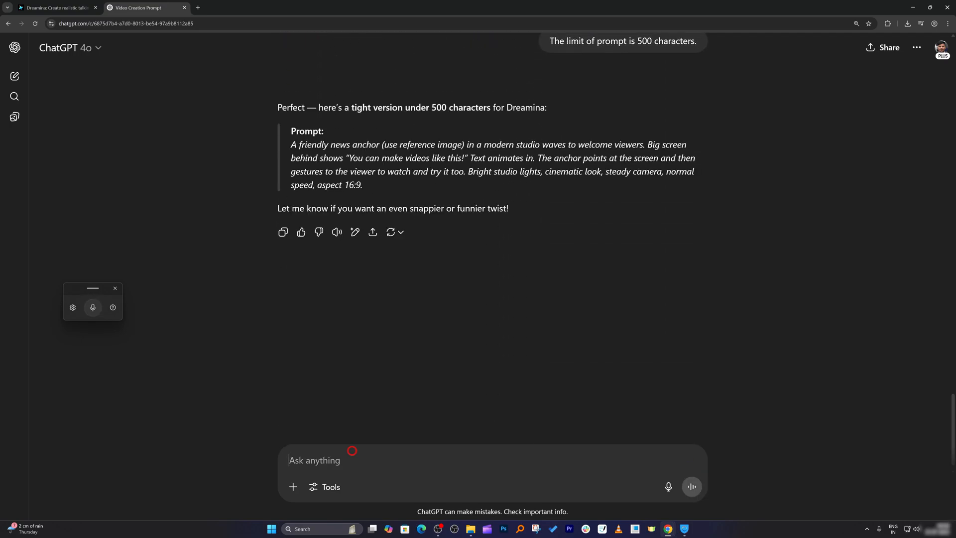
- Ask for the anchor to speak the shared welcome lines, then switch back to Dreamina
{"action": "left_click", "coordinate": [92, 307]}
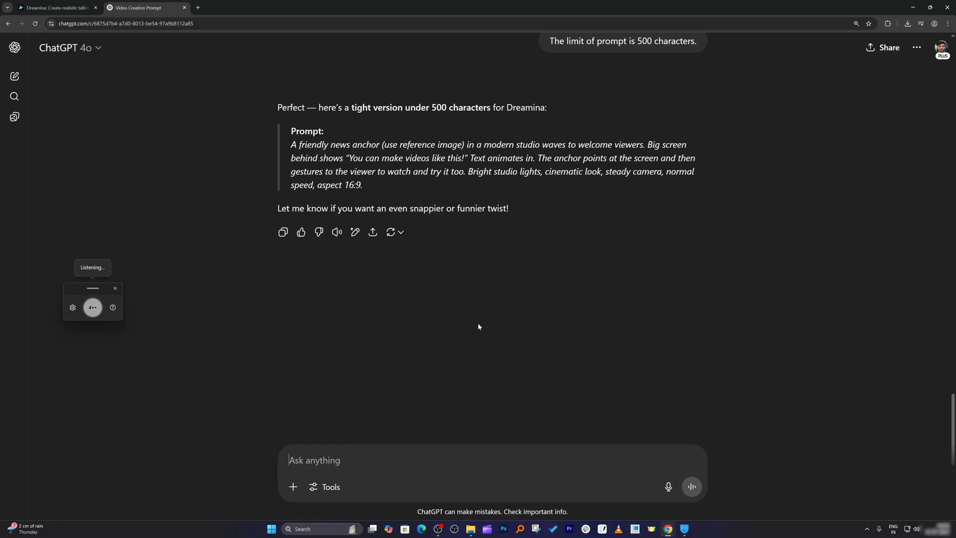
{"action": "type", "text": "The character also need to say the thing"}
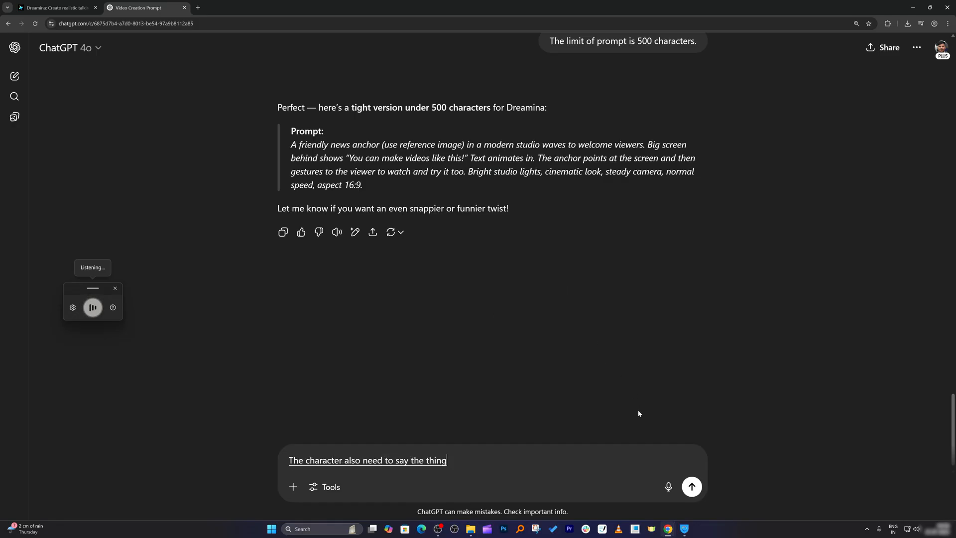
{"action": "type", "text": "that I already Shared with"}
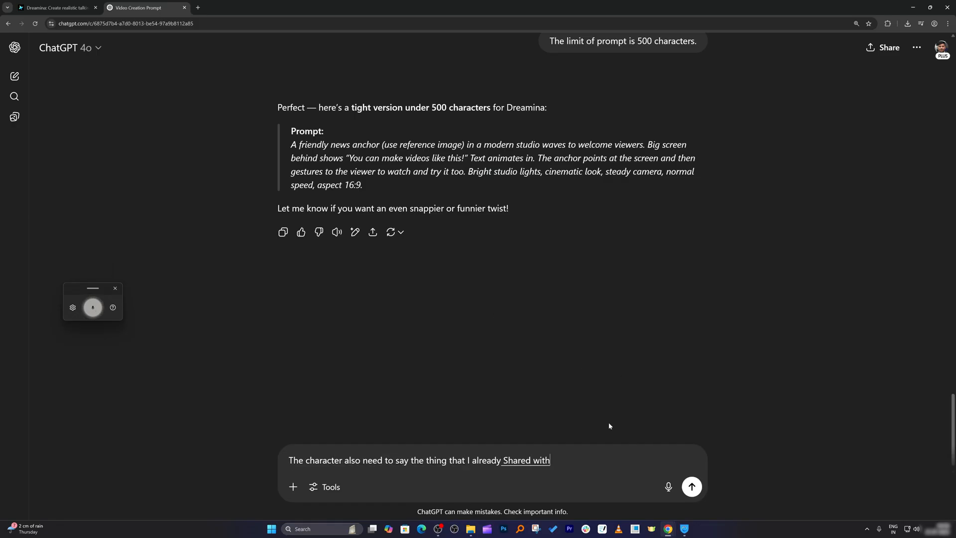
{"action": "left_click", "coordinate": [690, 486]}
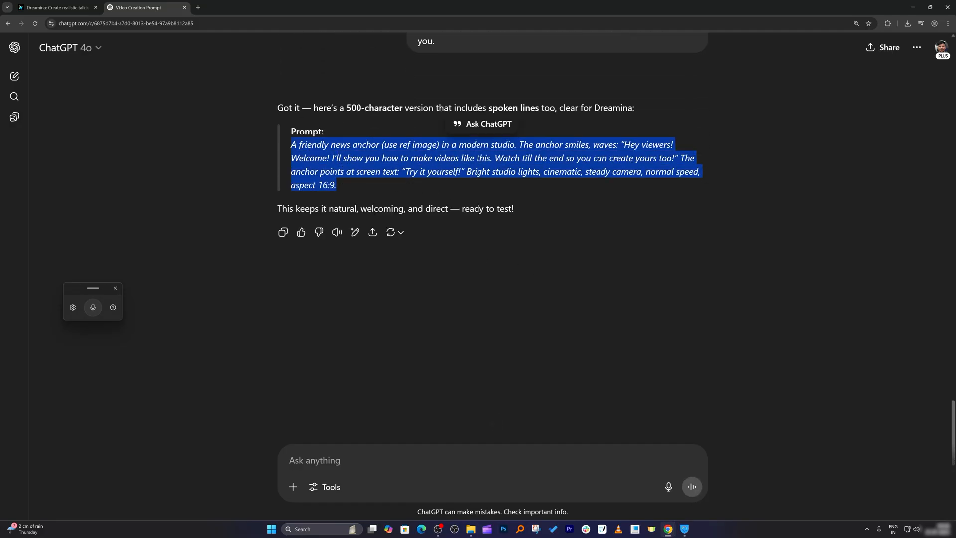
{"action": "left_click", "coordinate": [54, 7]}
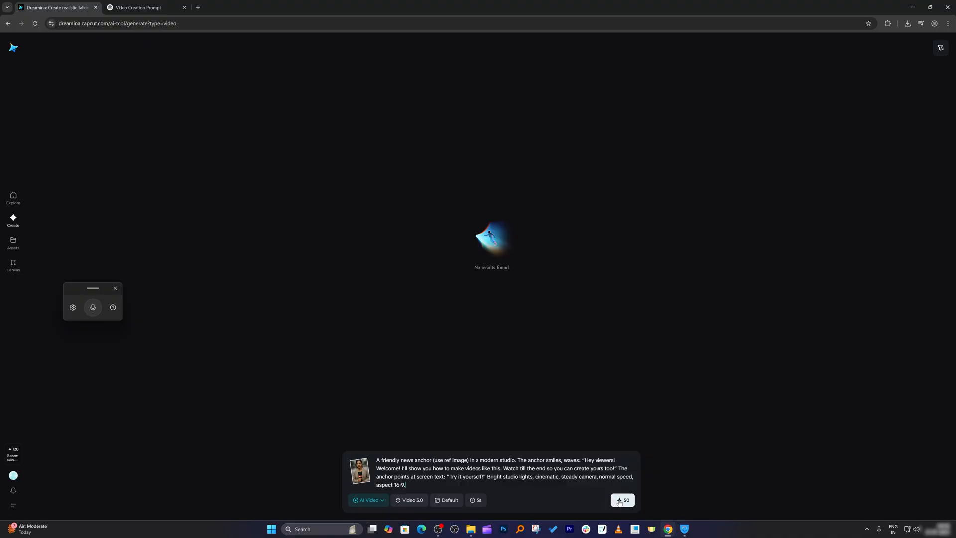
- Generate the 5-second Video 3.0 anchor clip for 50 credits
{"action": "left_click", "coordinate": [622, 499]}
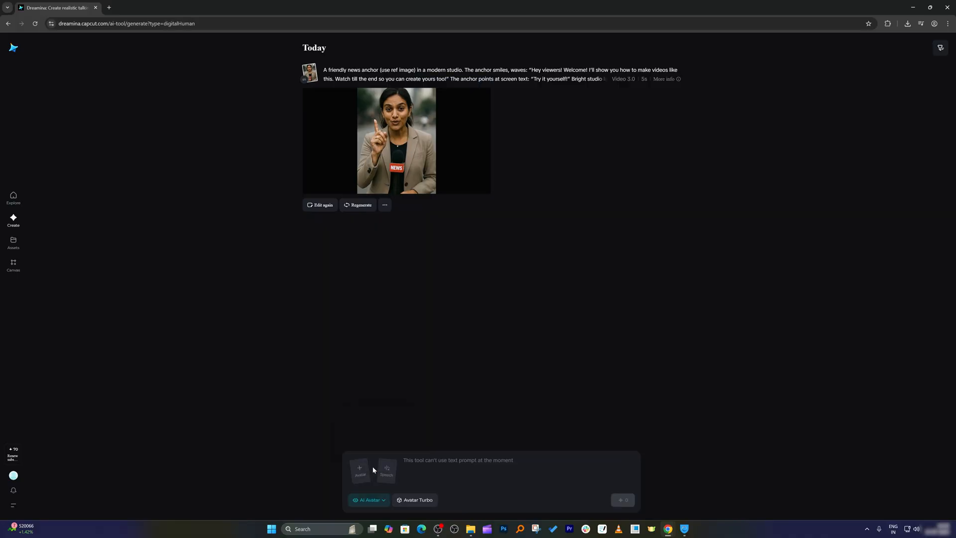
- Use the presenter photo as avatar, set speech from text, and filter Trending voices
{"action": "left_click", "coordinate": [385, 470]}
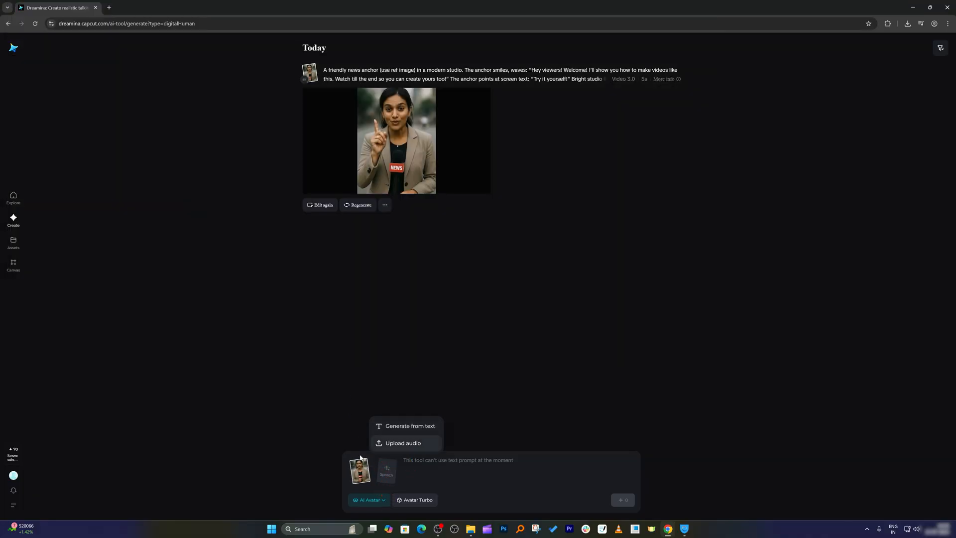
{"action": "left_click", "coordinate": [409, 426]}
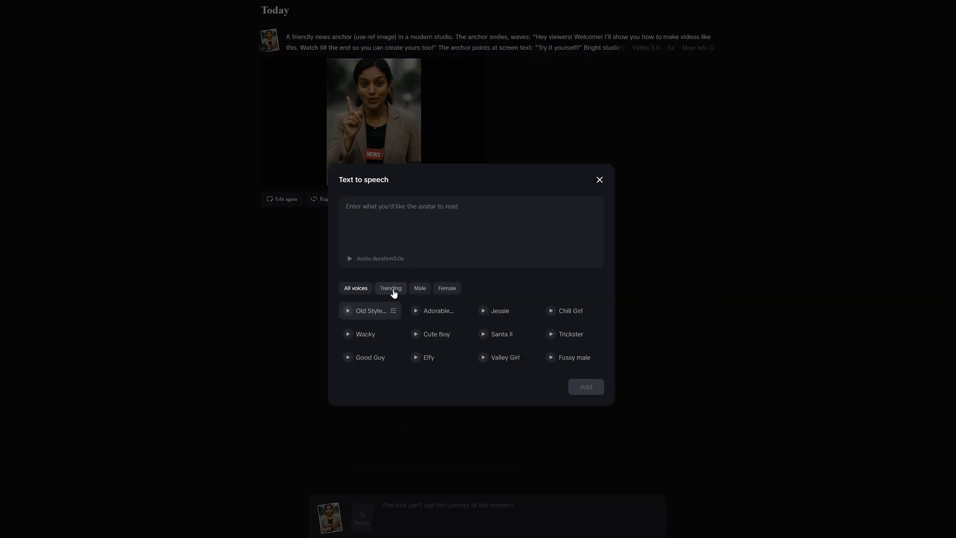
{"action": "left_click", "coordinate": [390, 288]}
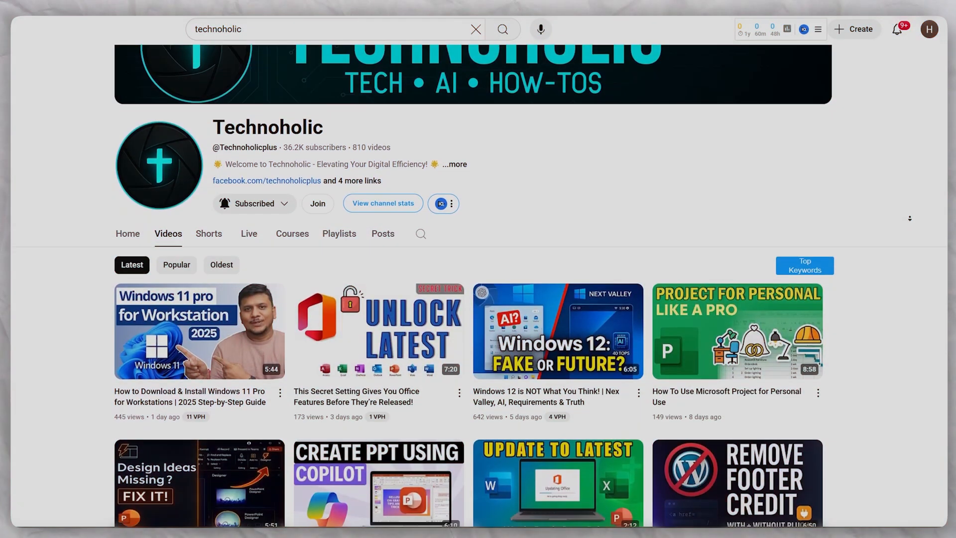
{"action": "scroll", "scroll_direction": "down", "scroll_amount": 3}
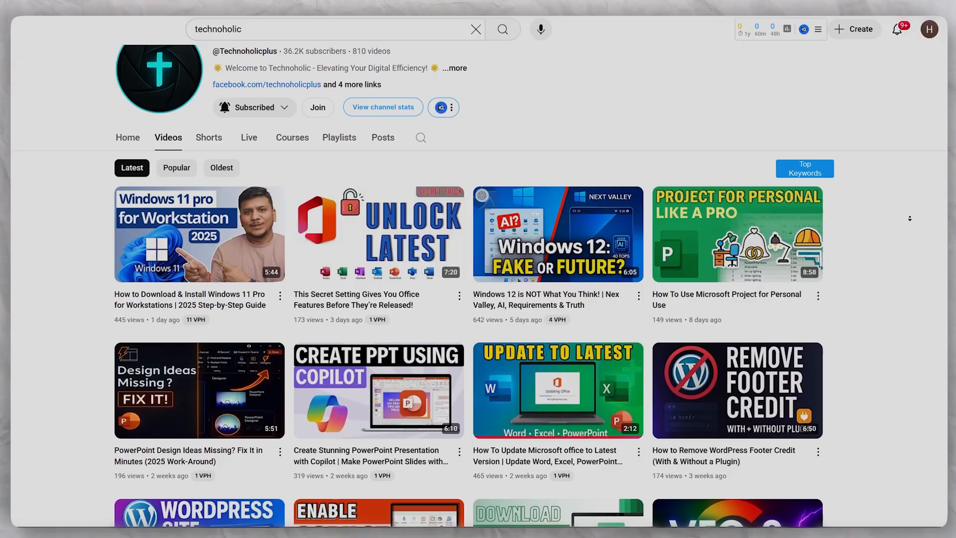
{"action": "scroll", "scroll_direction": "down", "scroll_amount": 3}
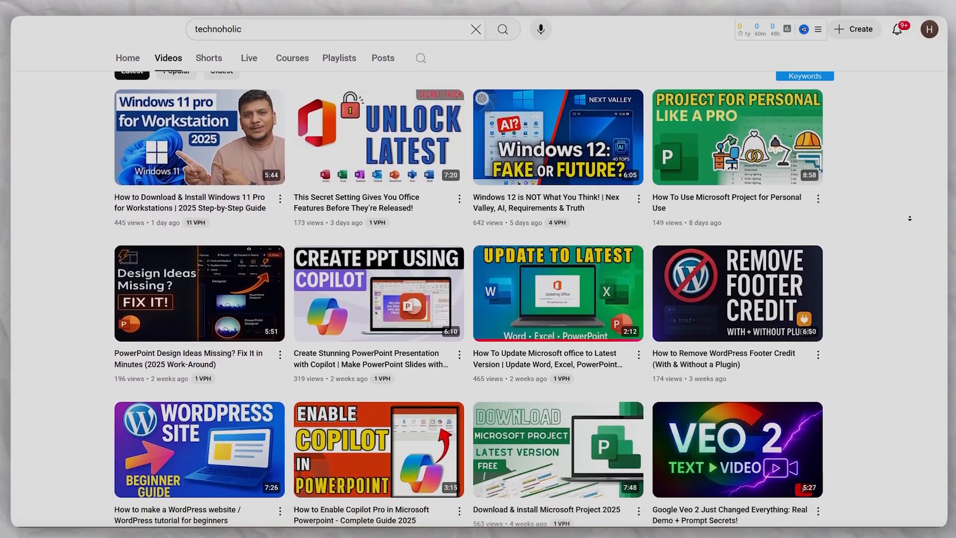
{"action": "scroll", "scroll_direction": "down", "scroll_amount": 3}
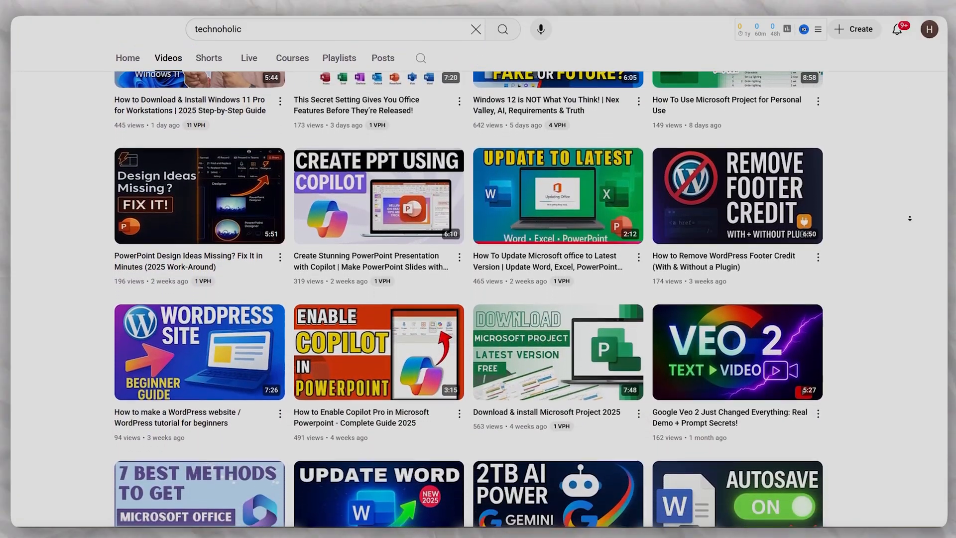
{"action": "scroll", "scroll_direction": "down", "scroll_amount": 3}
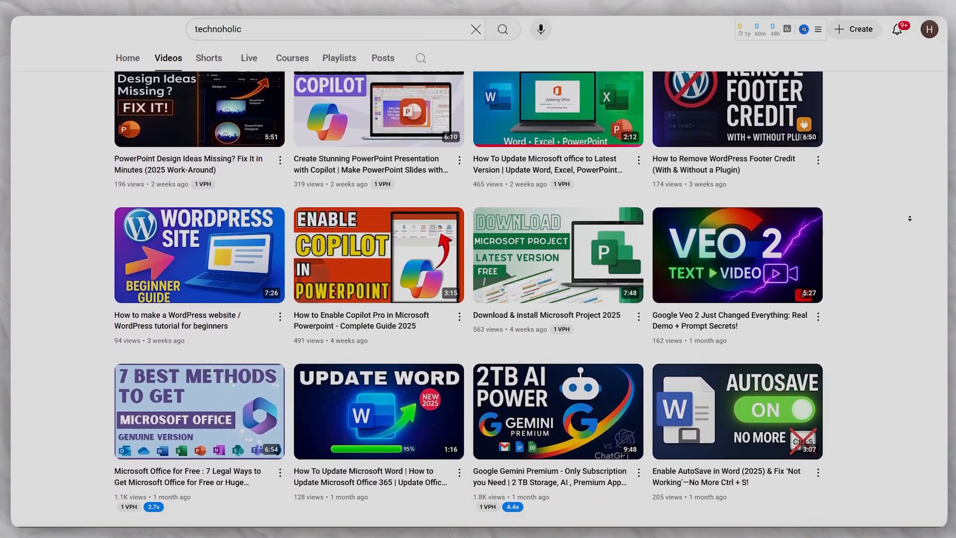